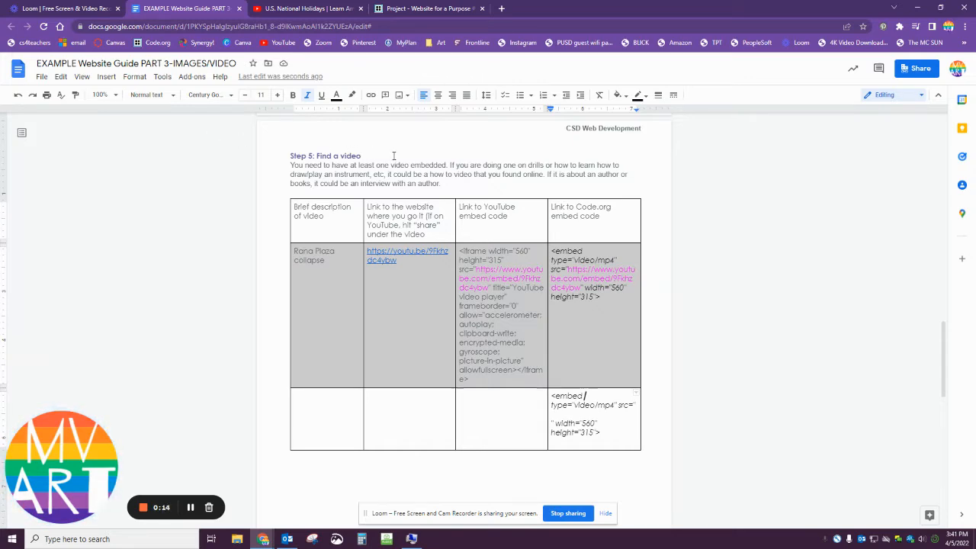
Switch to the YouTube tab with the U.S. National Holidays video
{"action": "left_click", "coordinate": [305, 8]}
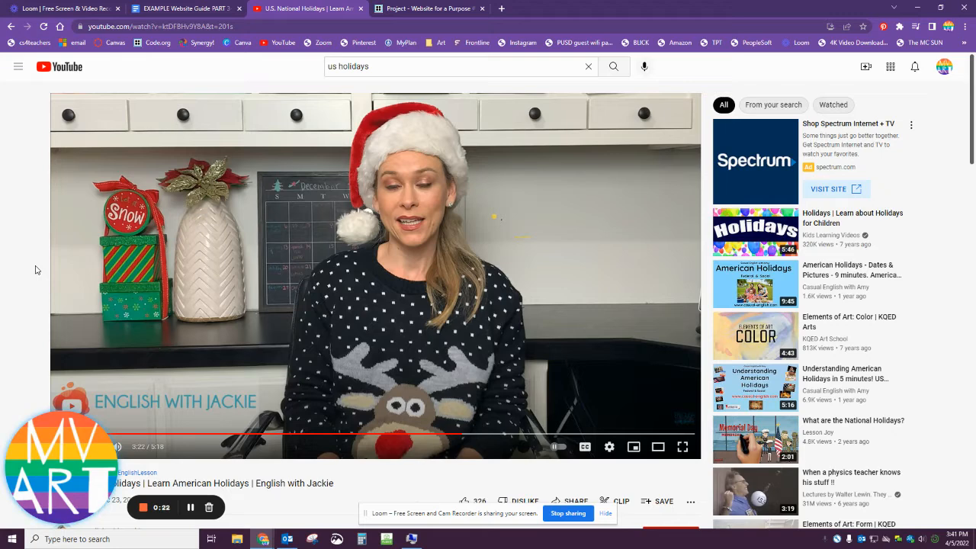
Copy the holidays video's youtu.be share link and return to the worksheet
{"action": "scroll", "scroll_direction": "down", "scroll_amount": 3}
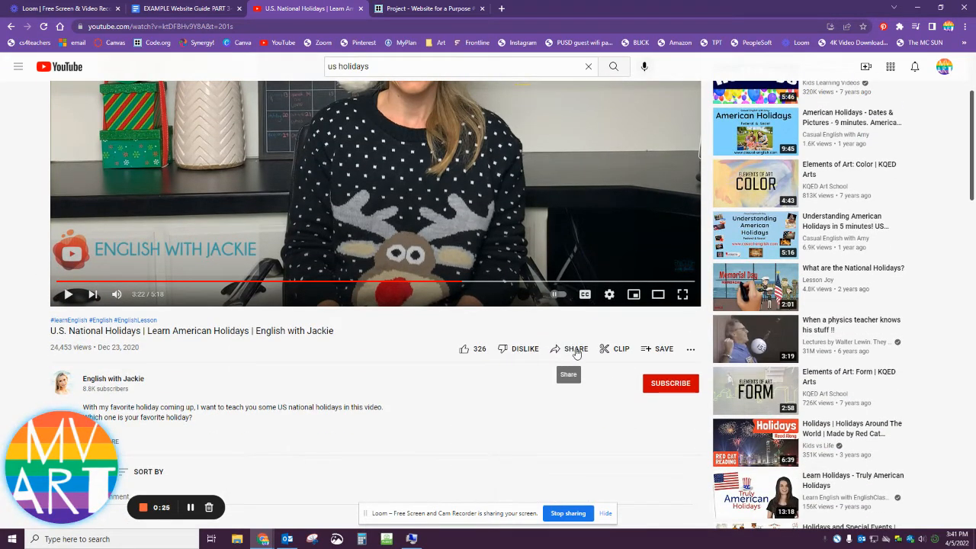
{"action": "left_click", "coordinate": [575, 348]}
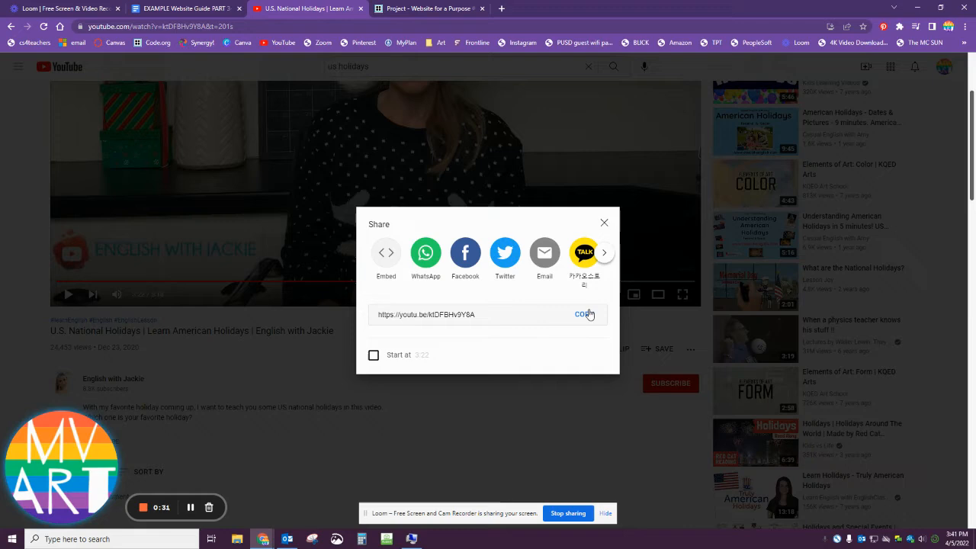
{"action": "left_click", "coordinate": [197, 10]}
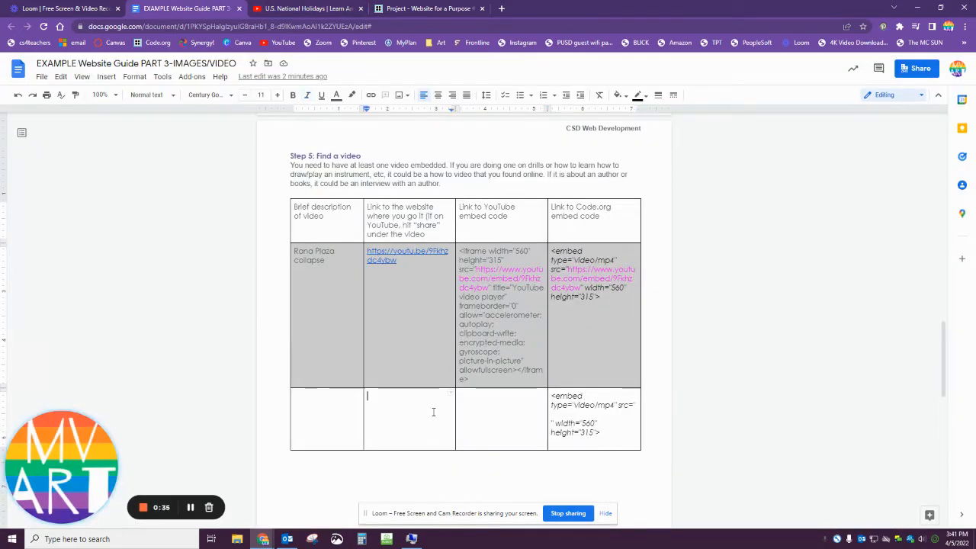
{"action": "type", "text": "https://youtu.be/ktDFBHv9Y8A"}
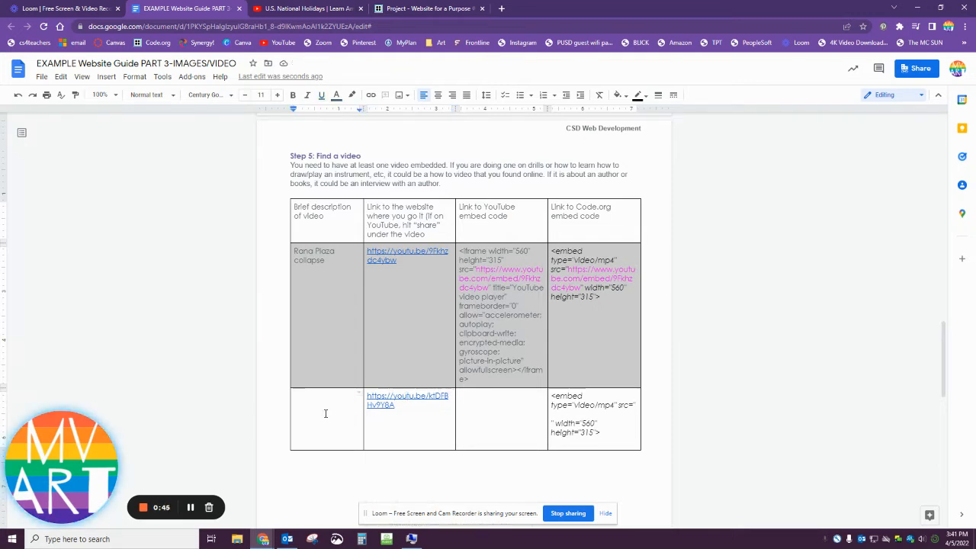
{"action": "type", "text": "U"}
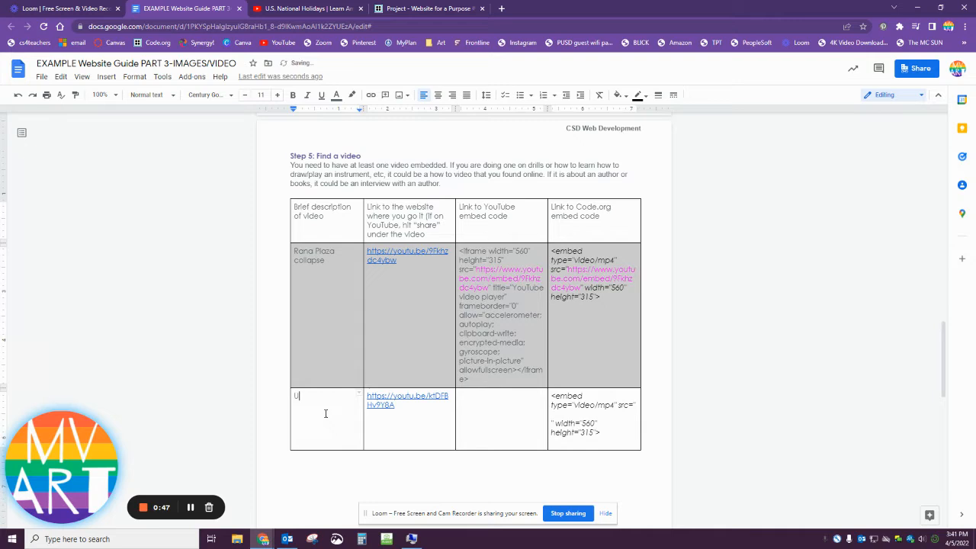
{"action": "type", "text": "S Holidays"}
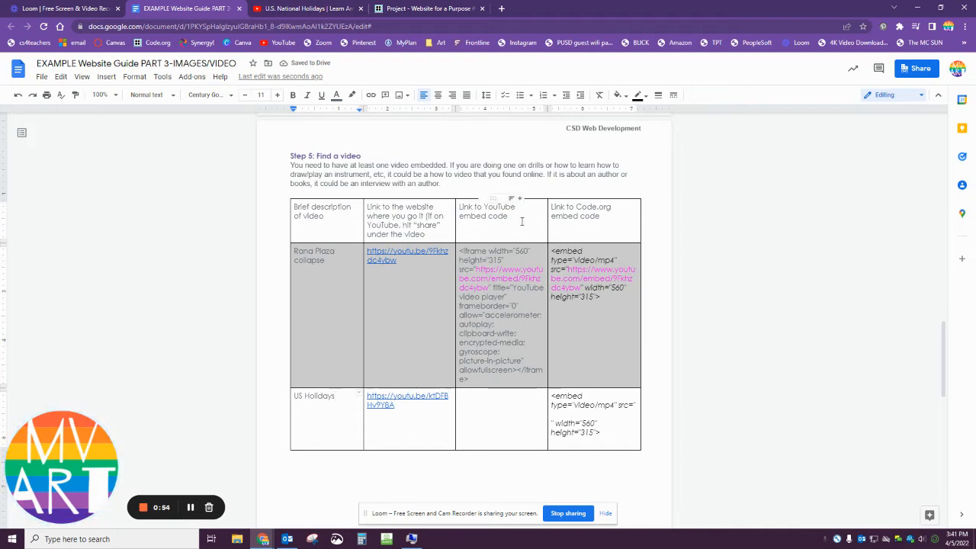
{"action": "double_click", "coordinate": [487, 211]}
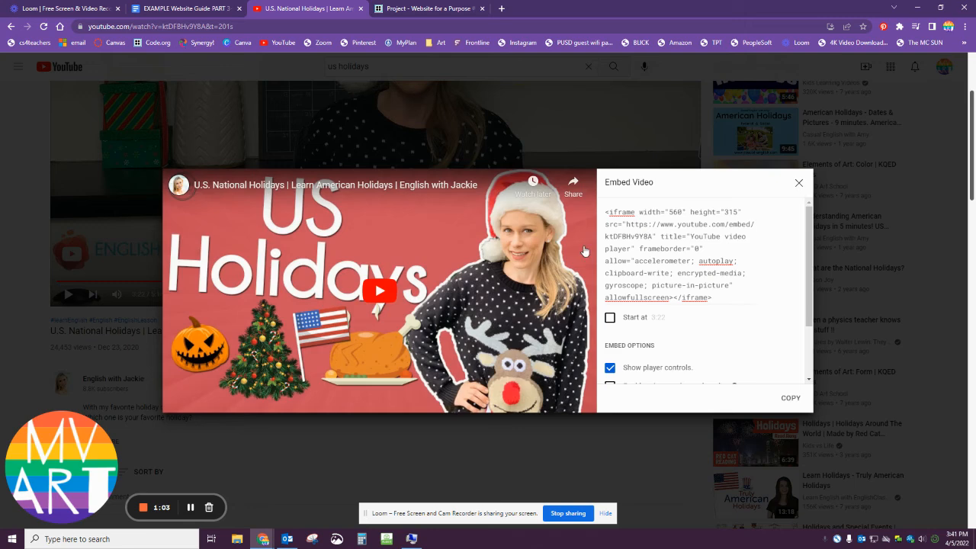
Select and copy the holidays video's iframe embed code from the Share dialog
{"action": "triple_click", "coordinate": [671, 252]}
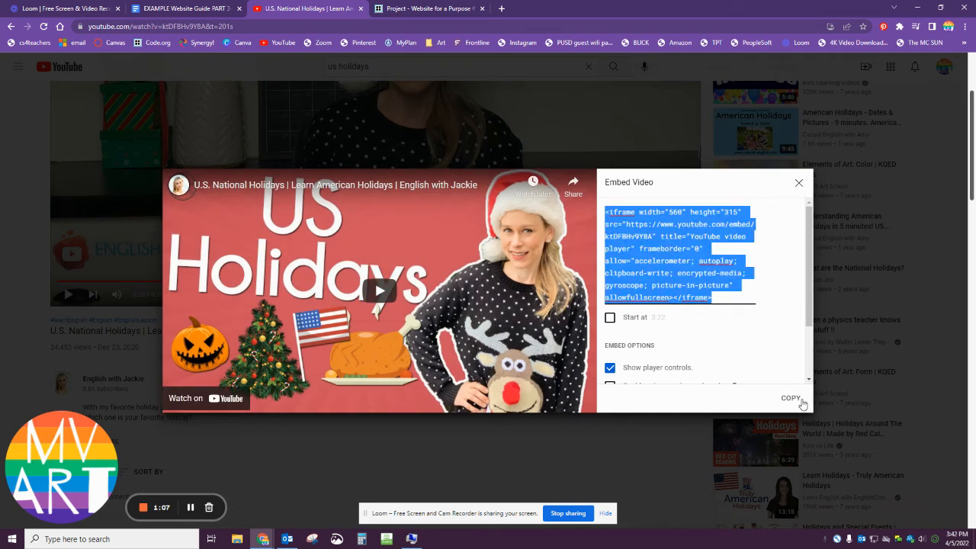
{"action": "left_click", "coordinate": [798, 182]}
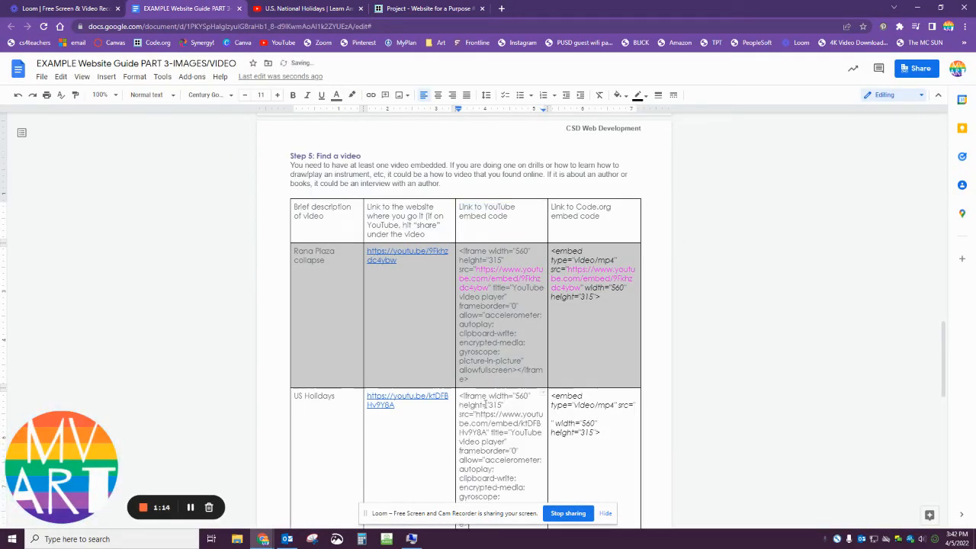
Fill the row's iframe and Code.org embed cells with the youtube.com/embed address, then select that code
{"action": "scroll", "scroll_direction": "down", "scroll_amount": 3}
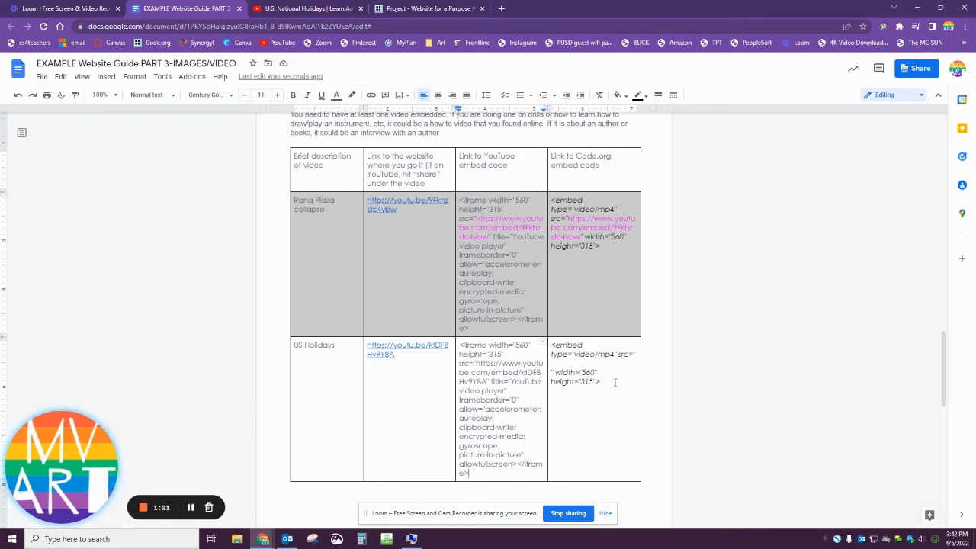
{"action": "left_click_drag", "start_coordinate": [551, 345], "coordinate": [602, 382]}
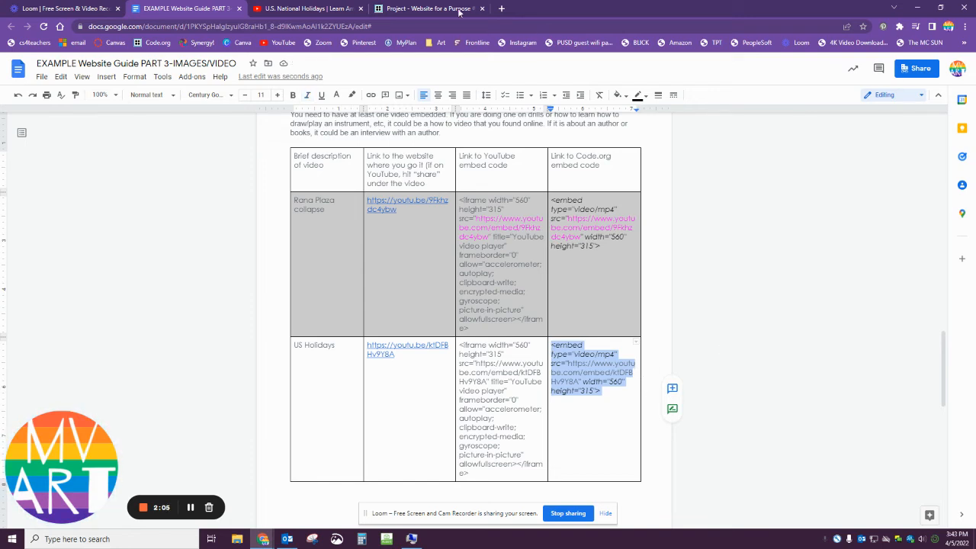
Paste the <embed> tag with src youtube.com/embed/ktDF8Hv9Y8A into index.html and play the preview
{"action": "left_click", "coordinate": [430, 9]}
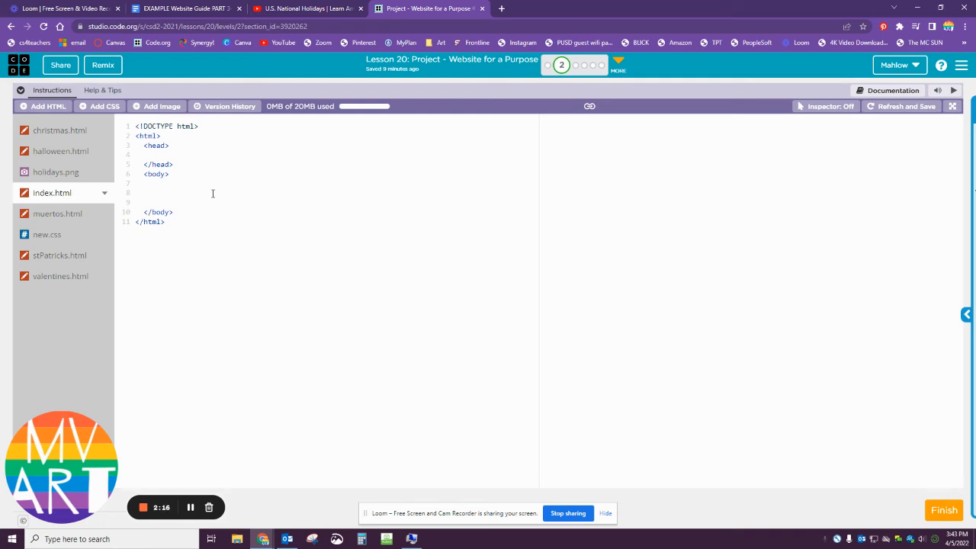
{"action": "type", "text": "<embed type=\"video/mp4\" src=\"https://www.youtube.com/embed/ktDF8Hv9Y8A\" width=\"560\" height=\"315\">"}
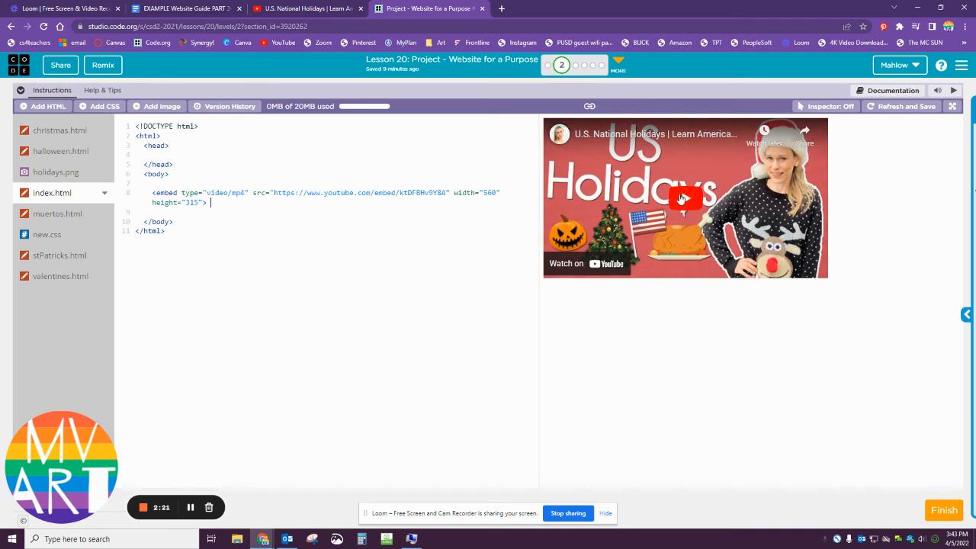
{"action": "left_click", "coordinate": [684, 198]}
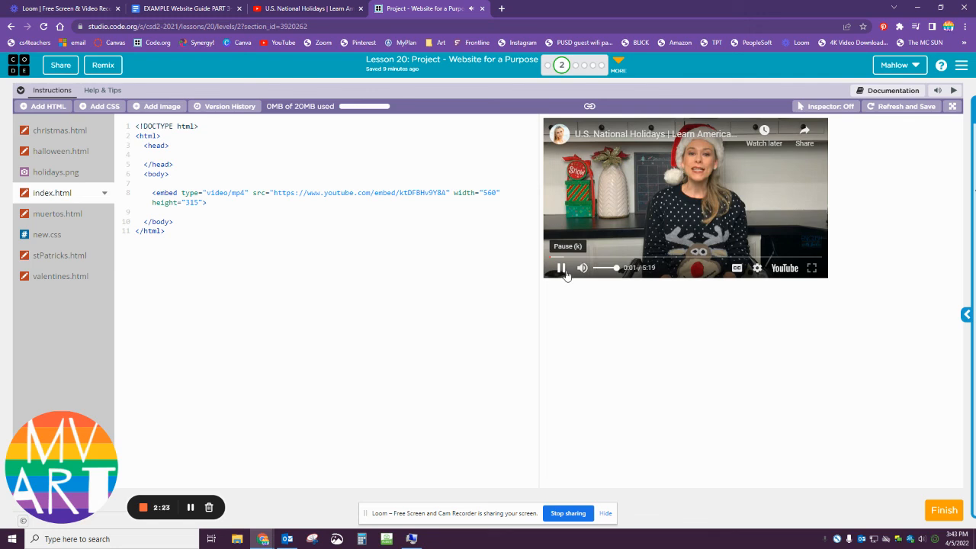